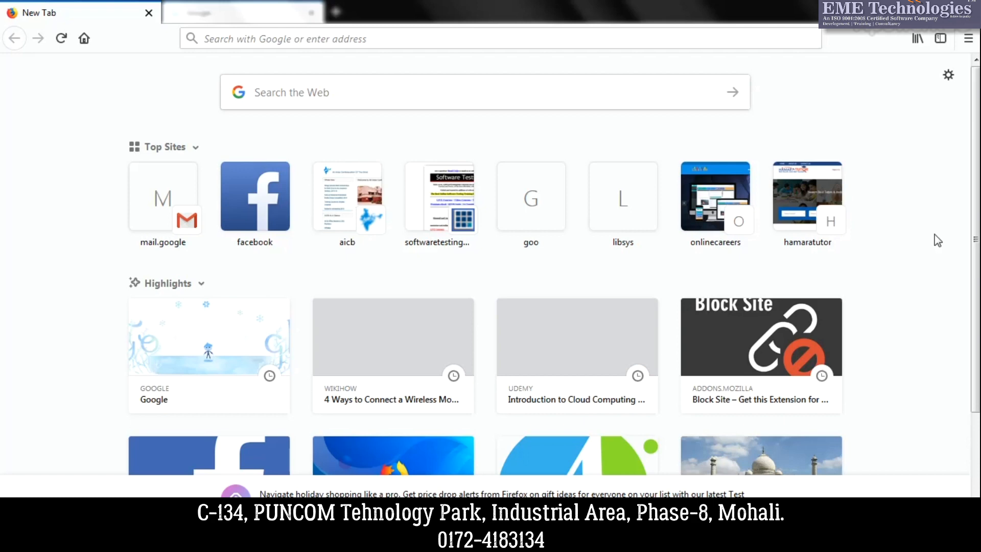
mouse_move(893, 216)
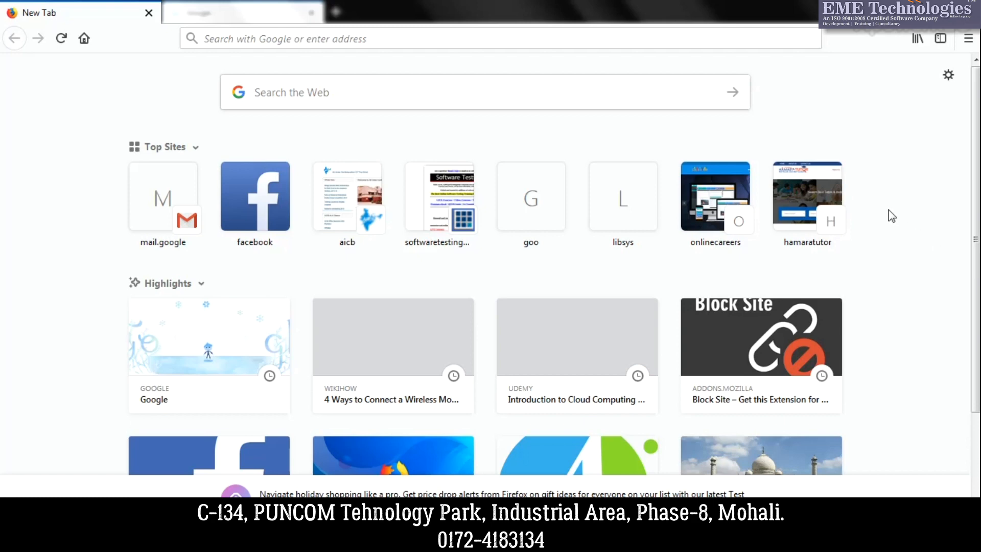
mouse_move(901, 211)
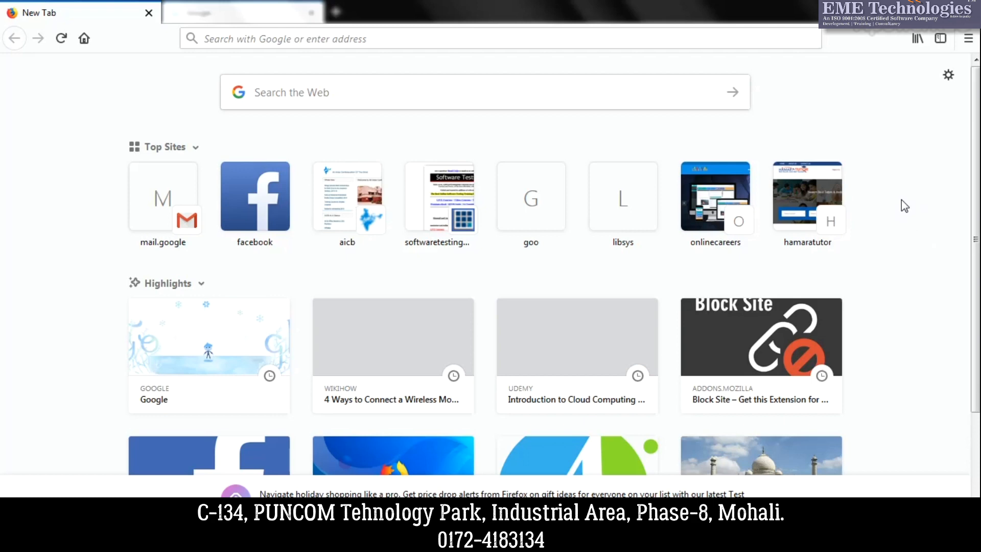
mouse_move(903, 215)
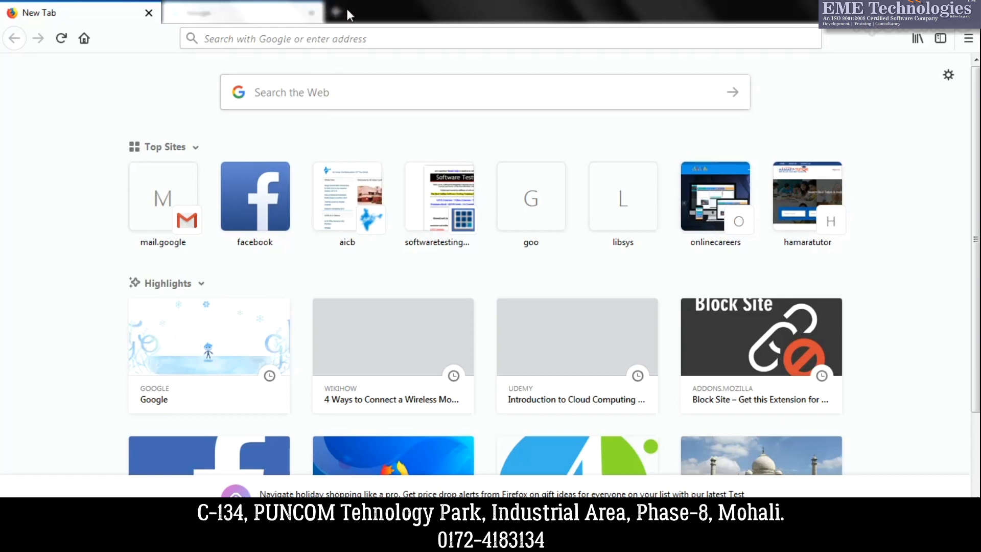
mouse_move(112, 99)
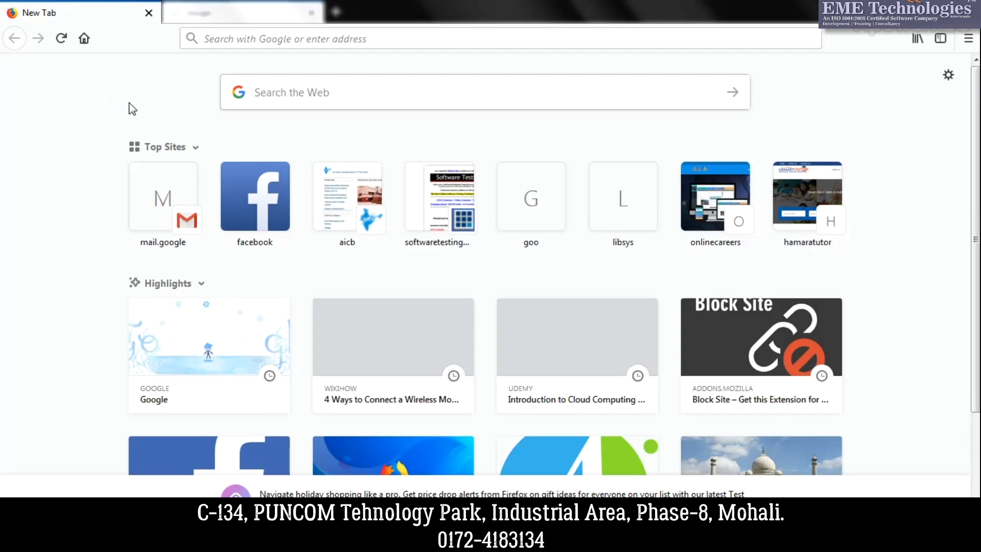
mouse_move(512, 140)
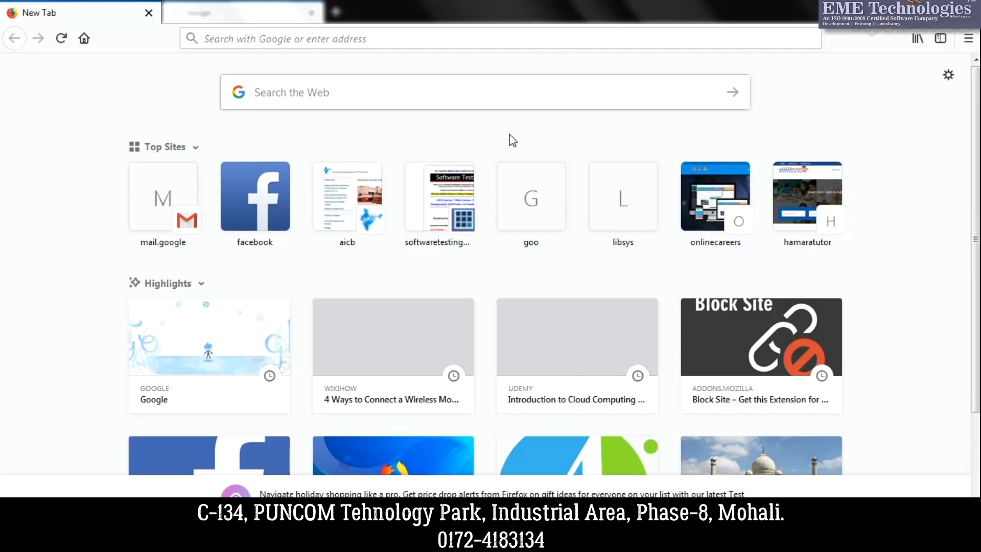
mouse_move(969, 39)
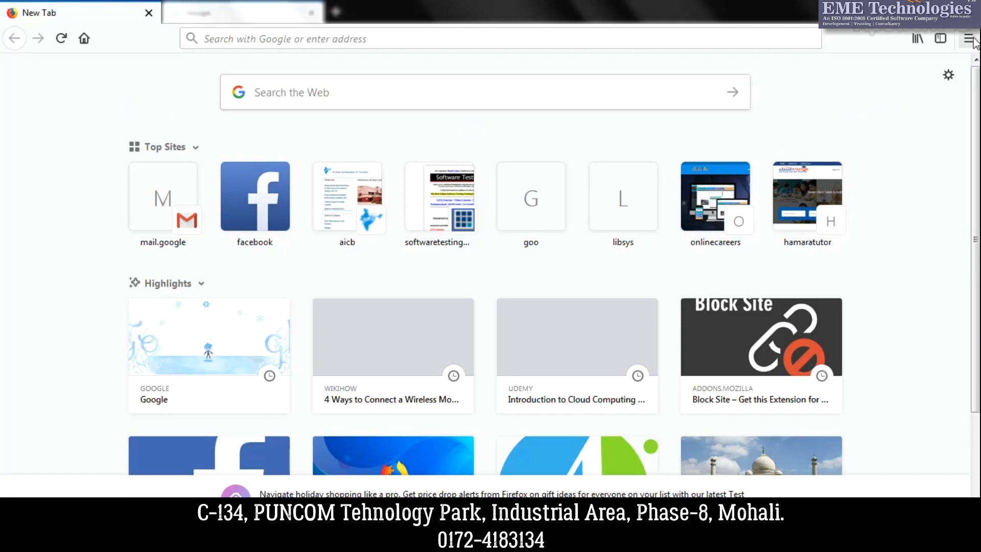
Restore the previous session from the main menu, reopening the Google and Facebook tabs.
left_click(969, 39)
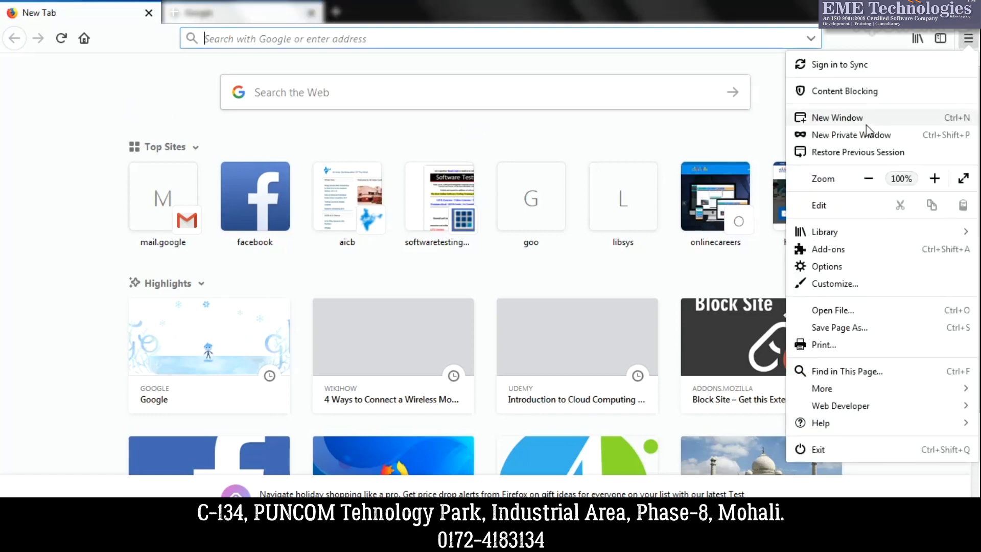
mouse_move(858, 152)
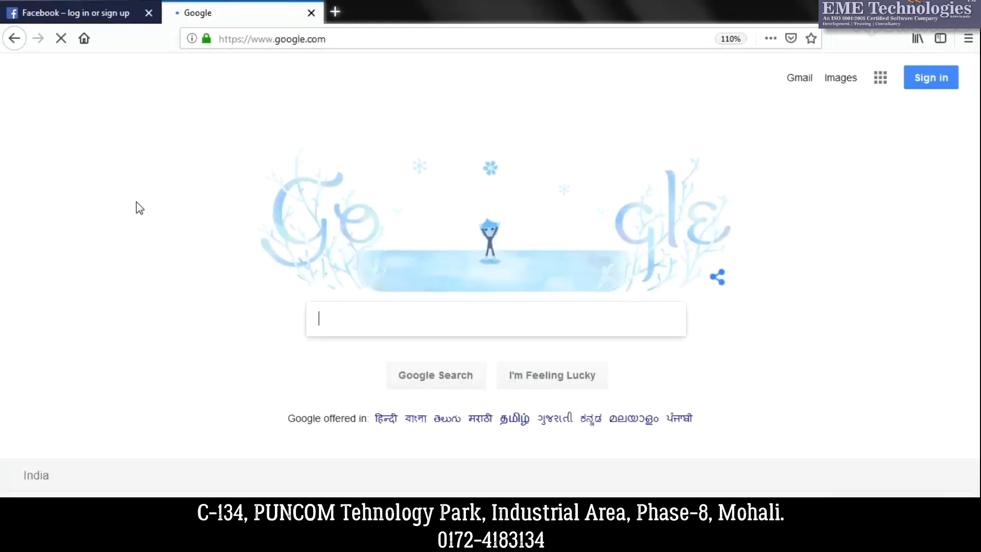
left_click(69, 12)
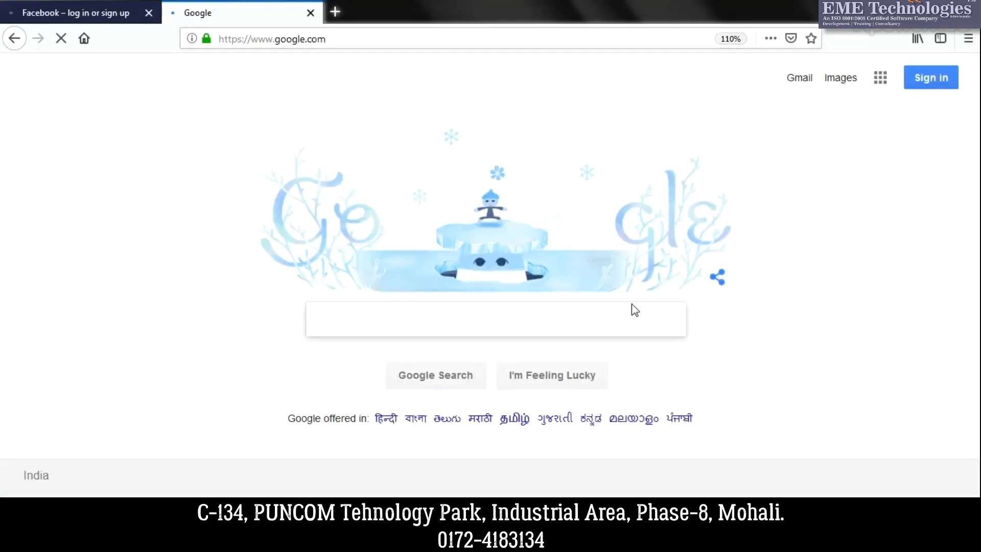
mouse_move(858, 295)
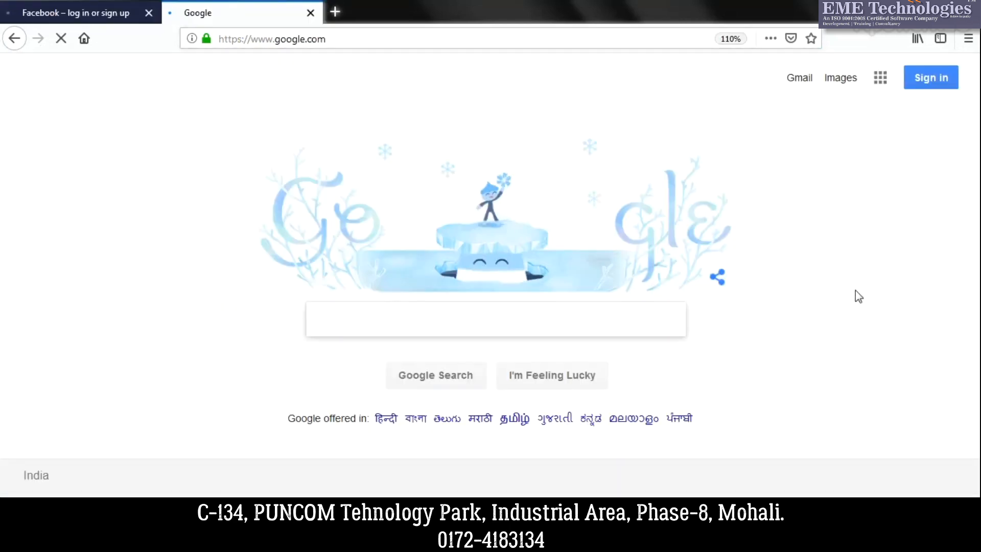
left_click(494, 319)
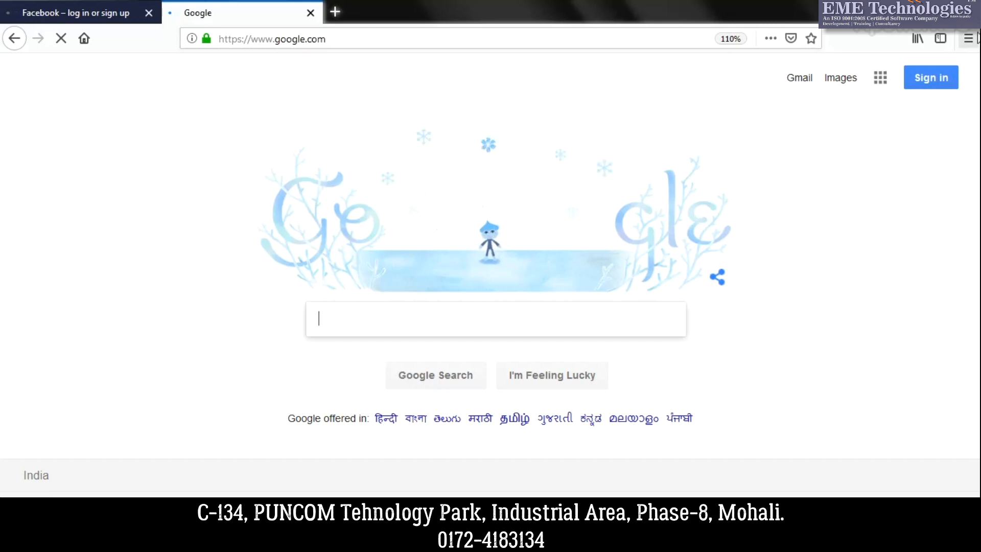
mouse_move(894, 292)
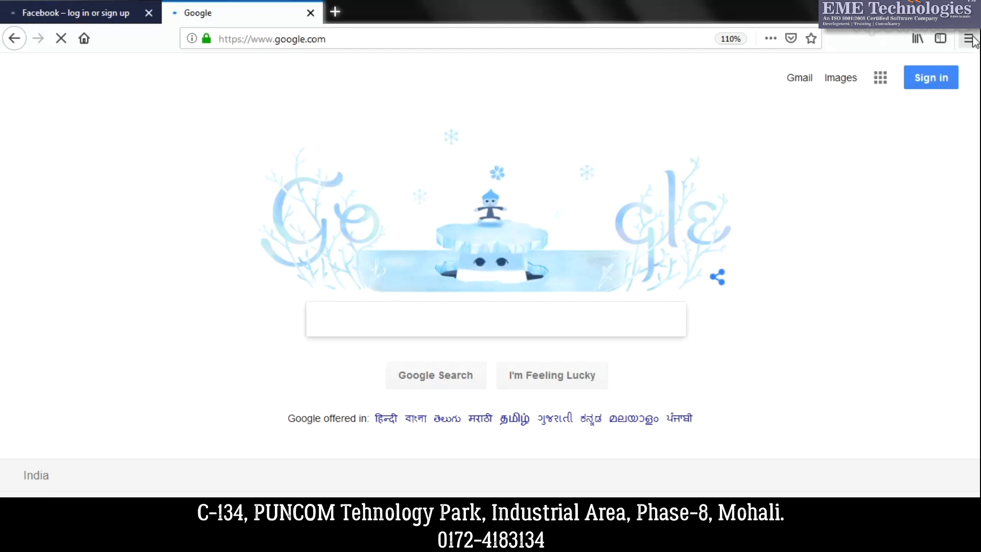
Open Firefox Options on the General settings page in a new tab.
left_click(969, 38)
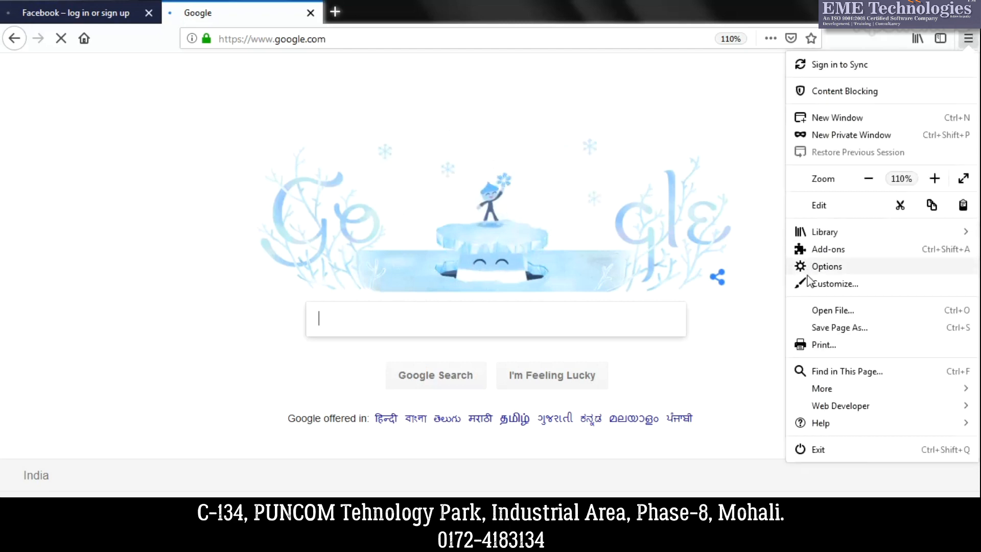
left_click(827, 266)
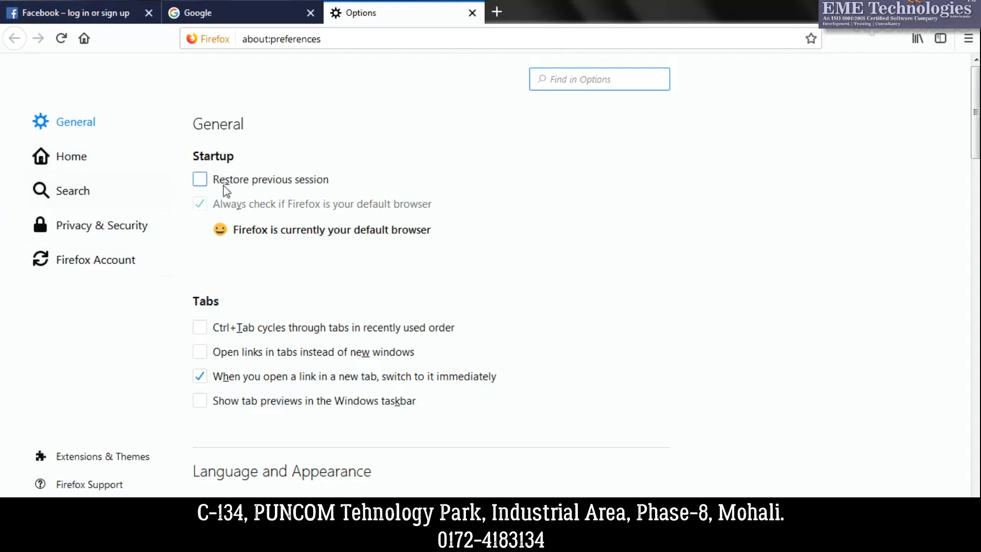
Tick 'Restore previous session' under Startup in the General options.
left_click(200, 179)
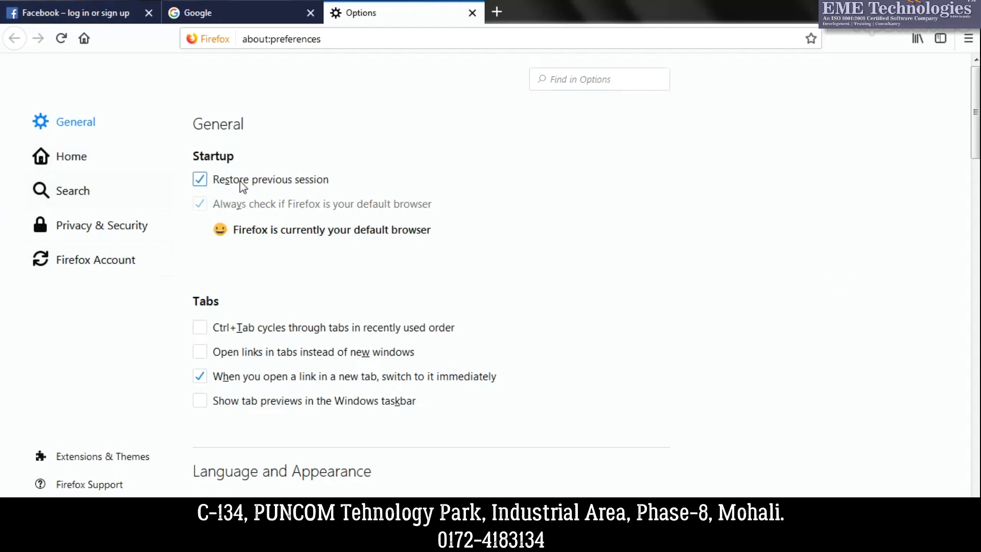
mouse_move(281, 190)
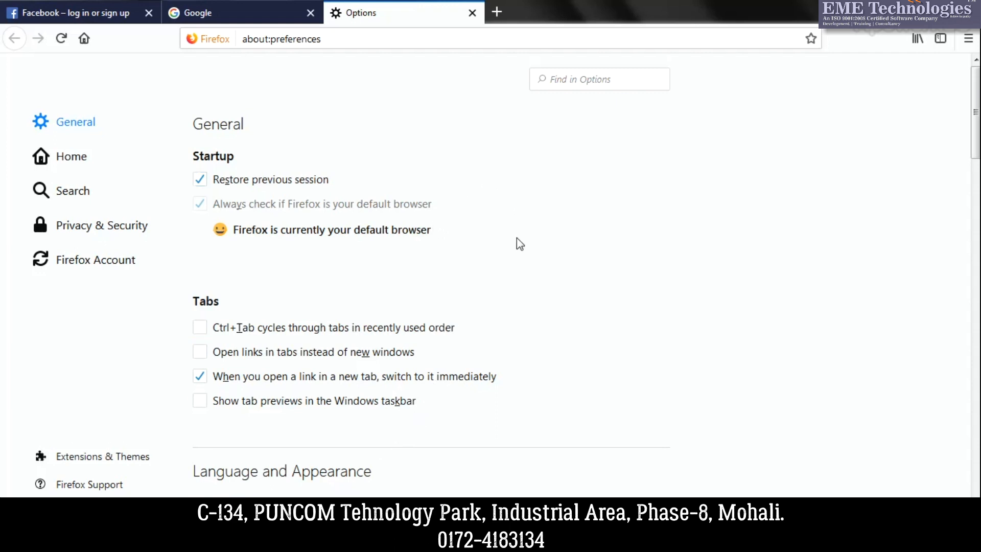
mouse_move(542, 245)
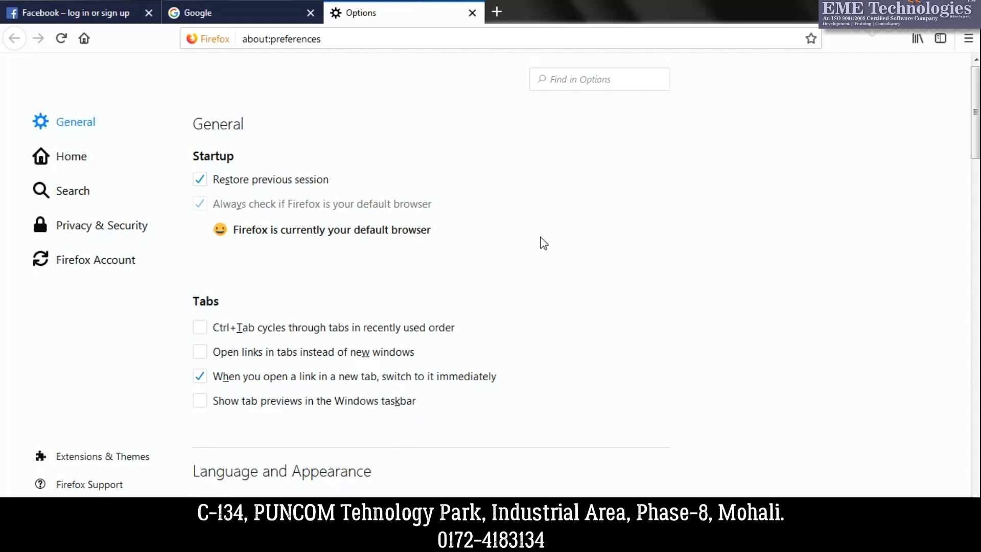
mouse_move(578, 278)
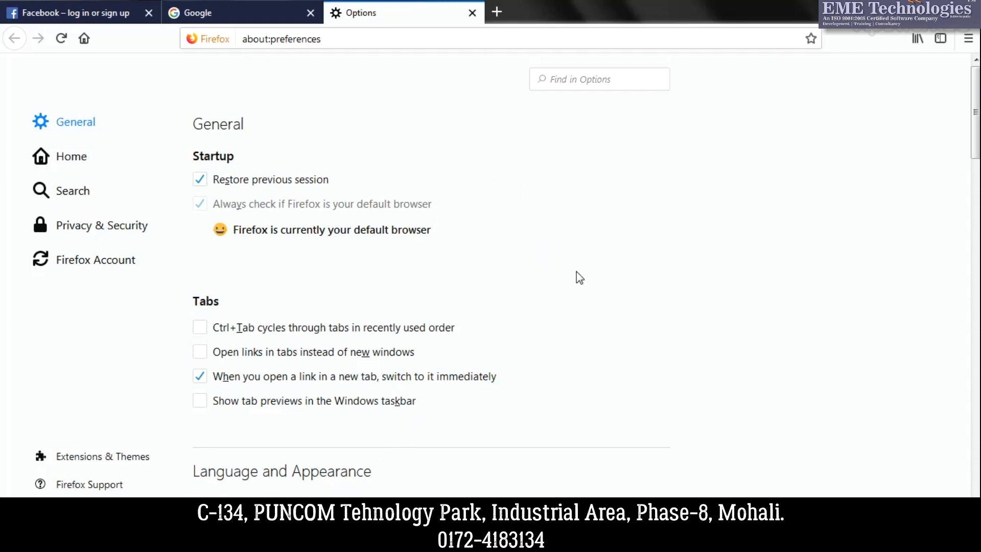